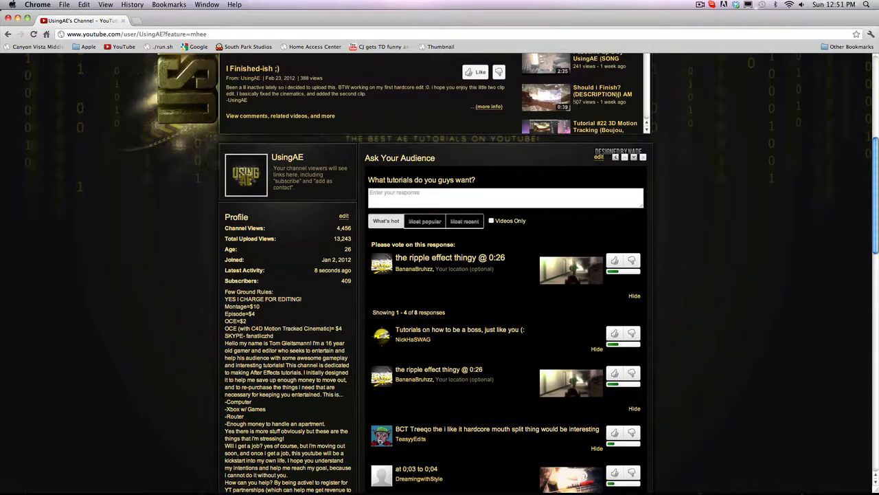
- Scroll the UsingAE channel page so the featured video player is in view
scroll("up", 3)
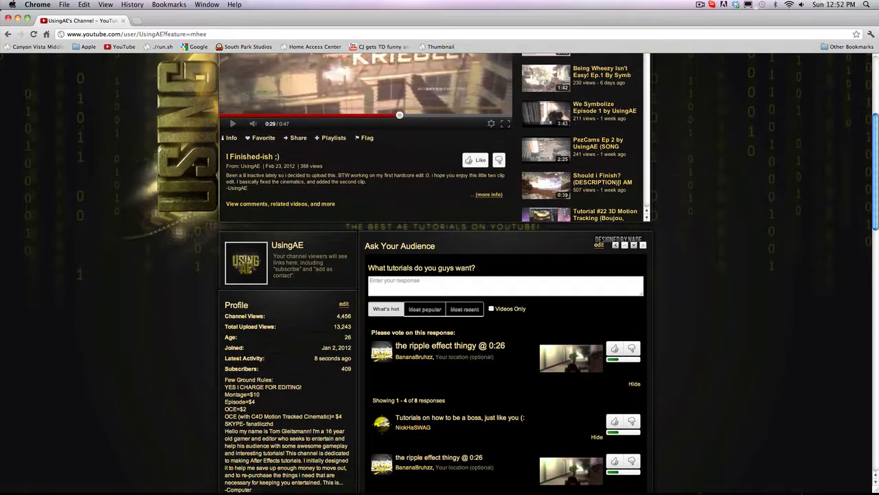
scroll("down", 3)
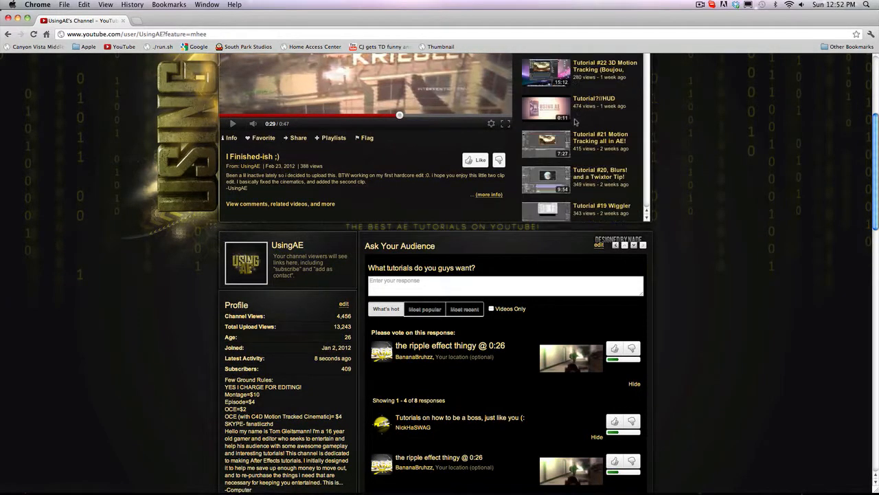
scroll("up", 3)
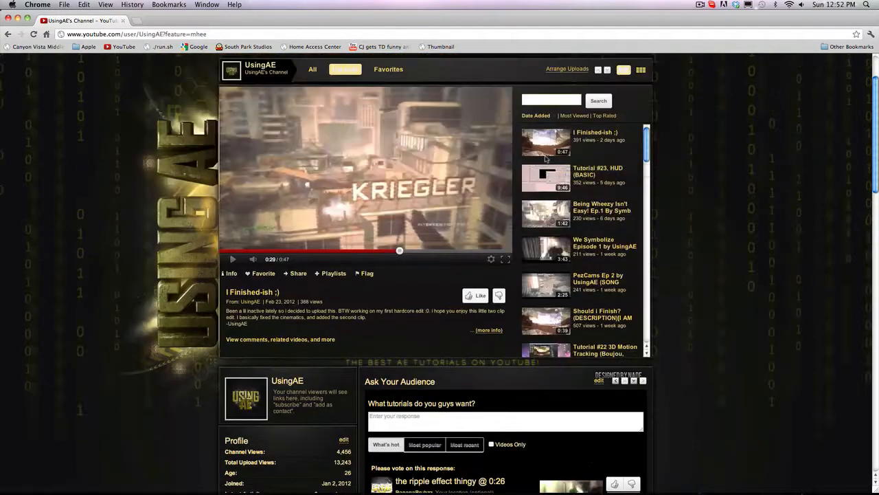
mouse_move(552, 217)
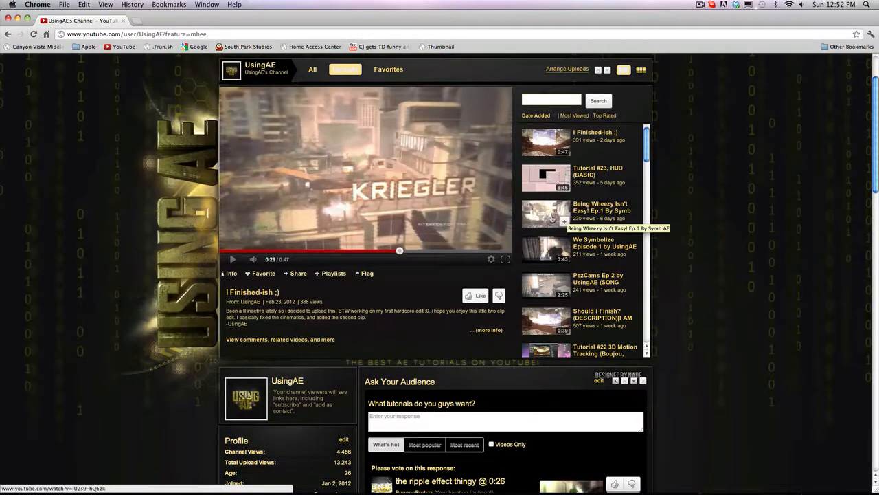
mouse_move(579, 219)
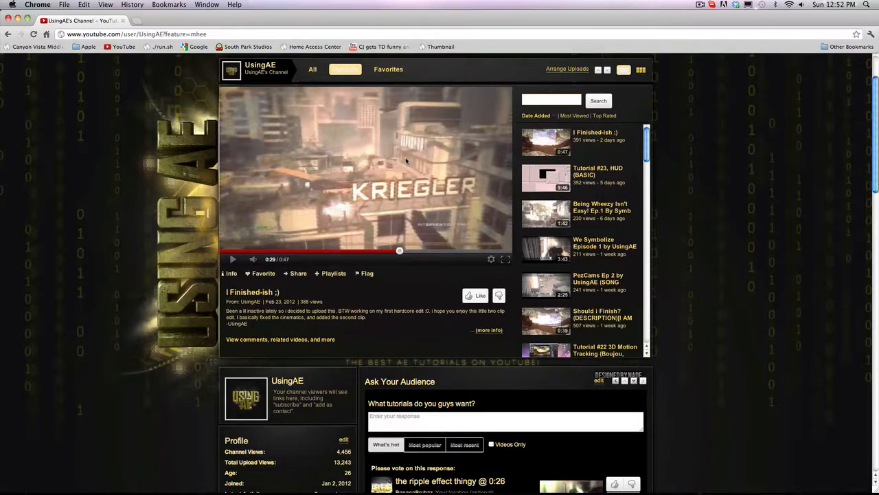
- Play the featured 'I Finished-ish :)' video and pause it on the orange diamond grid transition
left_click(233, 258)
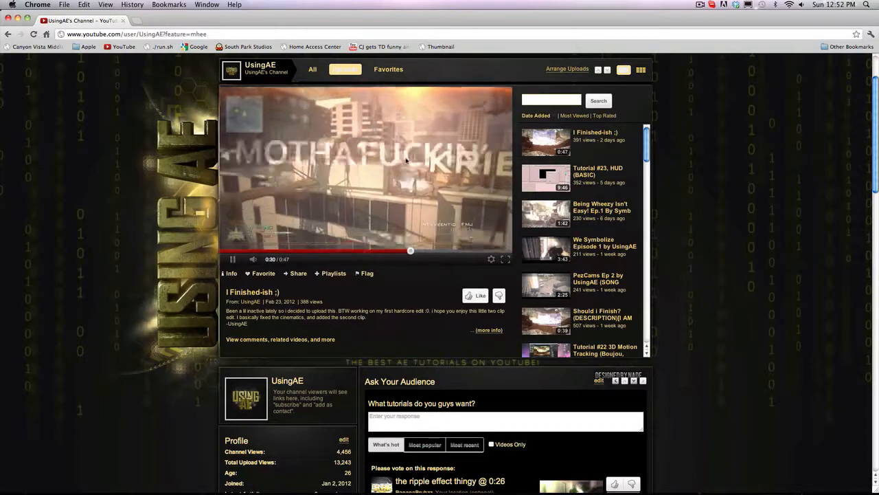
left_click(232, 259)
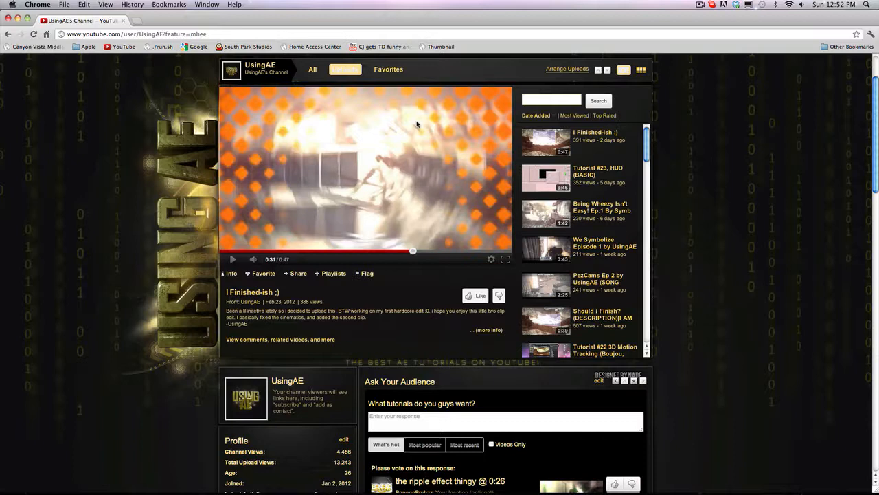
mouse_move(301, 203)
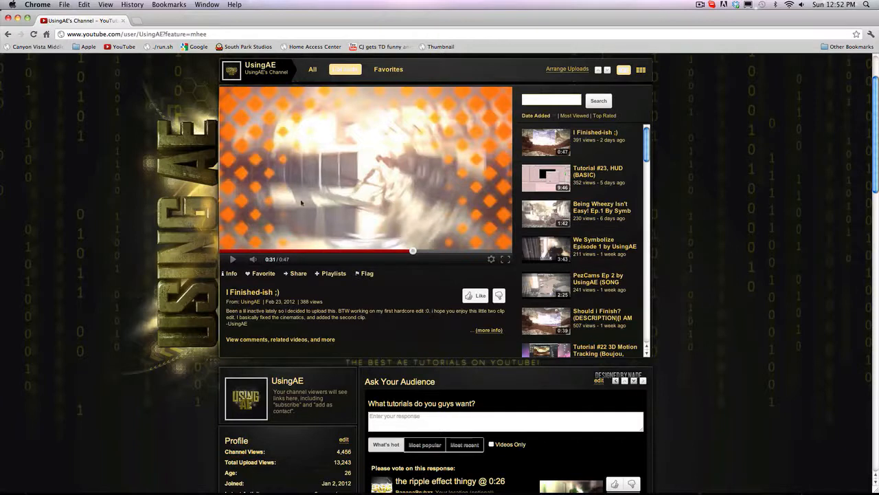
mouse_move(261, 176)
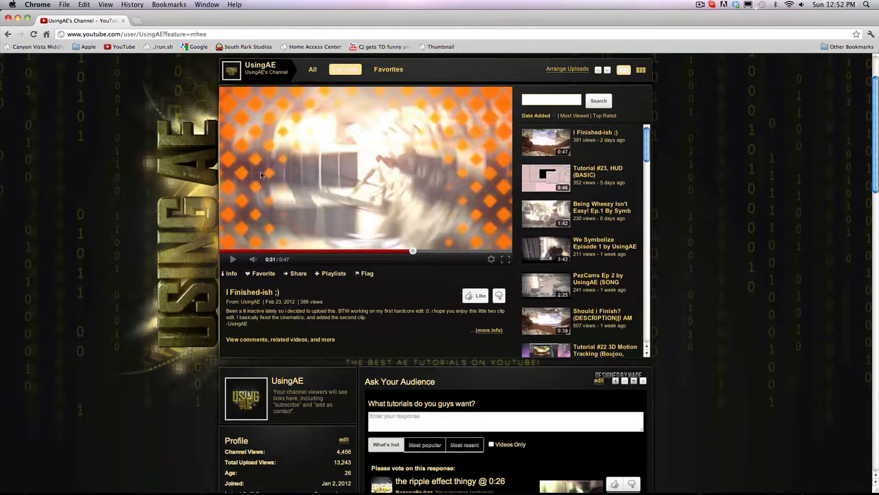
mouse_move(274, 173)
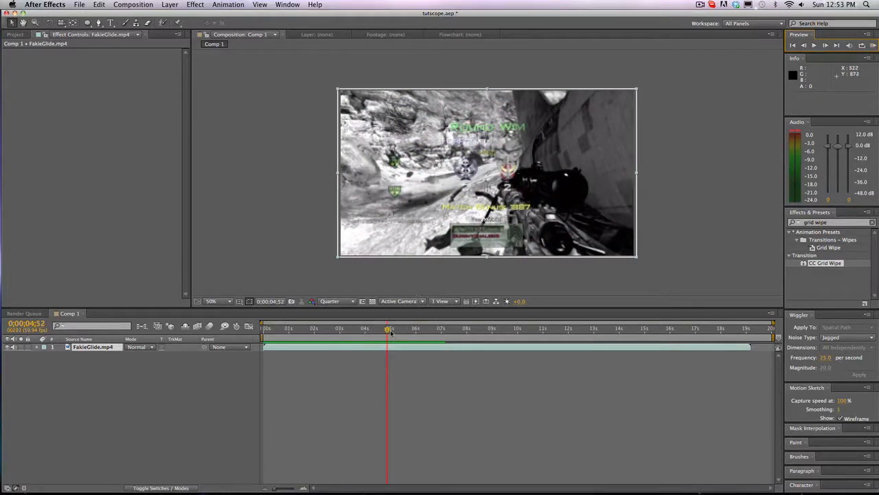
- Scrub the Comp 1 timeline through the FakeSlide sniper footage and settle on the effect's start frame
left_click_drag(388, 327, 343, 327)
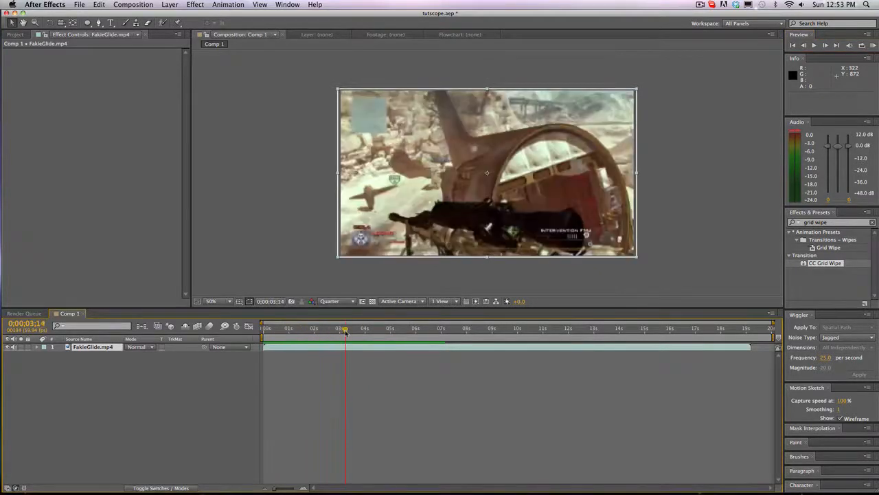
left_click(355, 327)
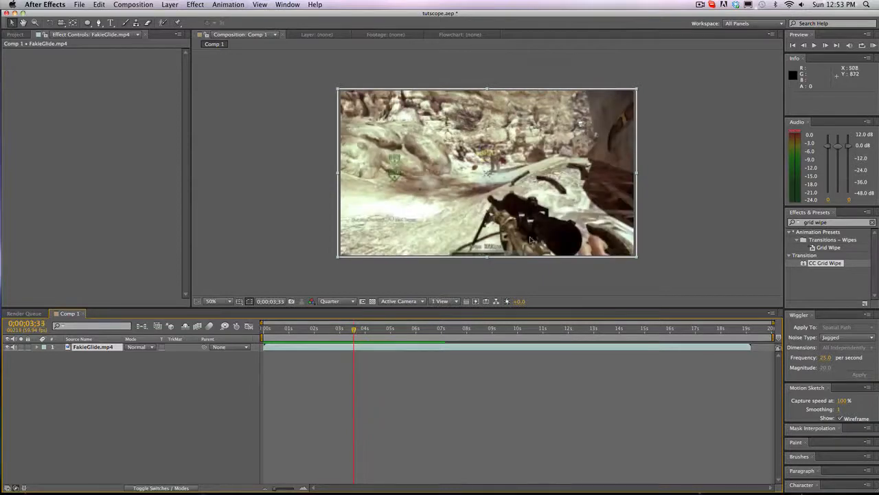
left_click(803, 44)
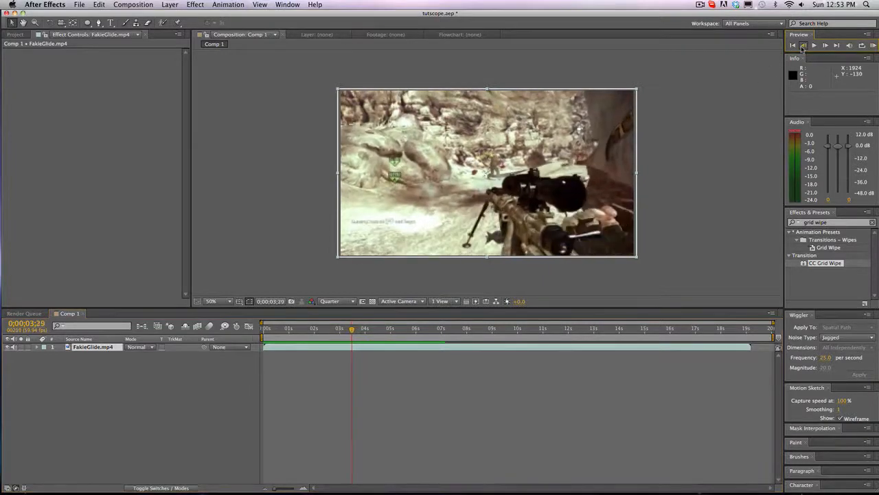
left_click(814, 44)
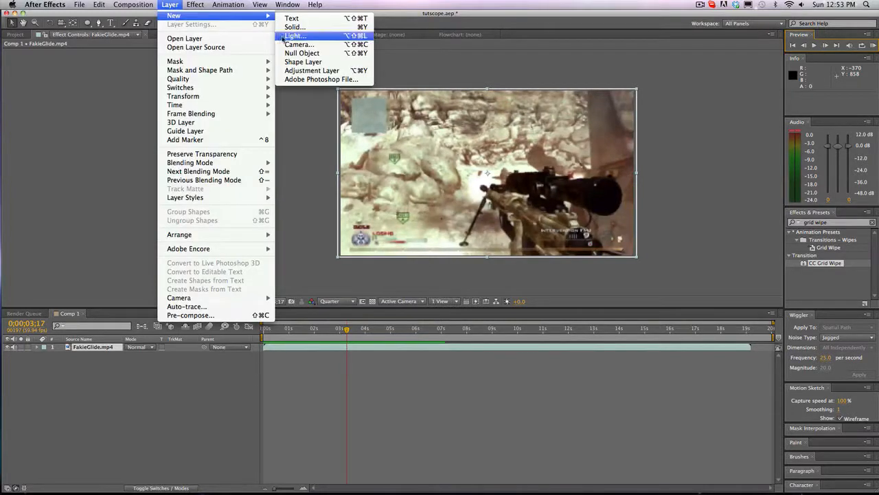
- Create a new full-frame solid layer coloured royal blue above the gameplay footage
left_click(294, 28)
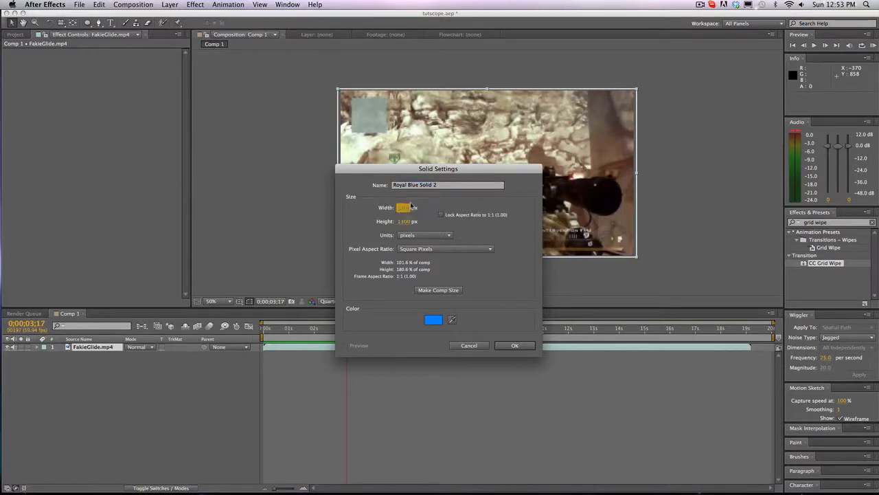
left_click(435, 319)
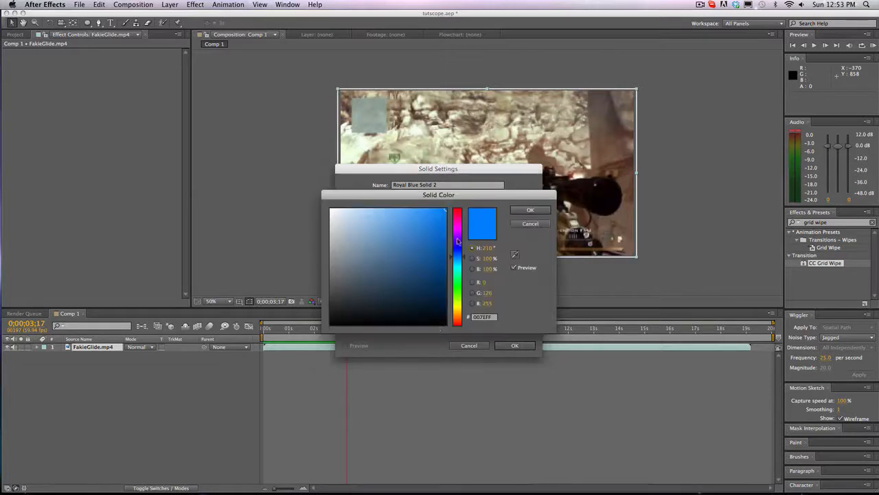
left_click(530, 209)
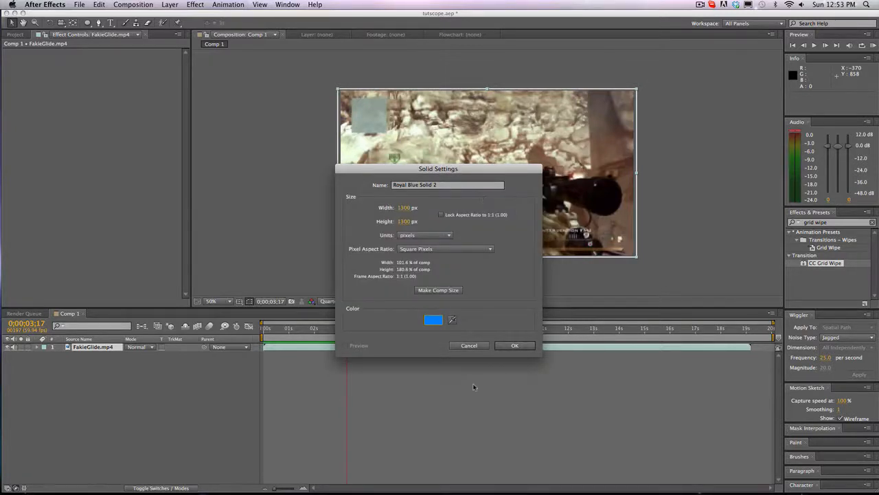
left_click(514, 344)
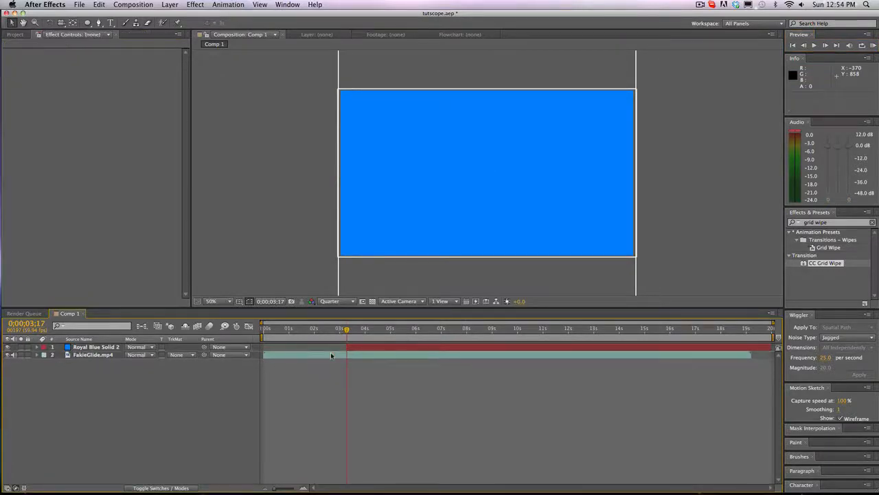
- Apply CC Grid Wipe to the selected royal blue solid so the footage shows through a diamond grid
left_click(96, 346)
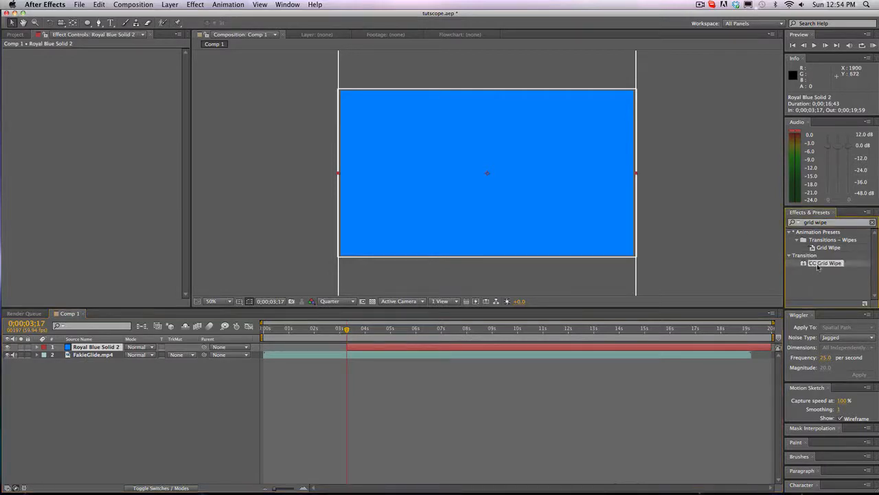
double_click(824, 263)
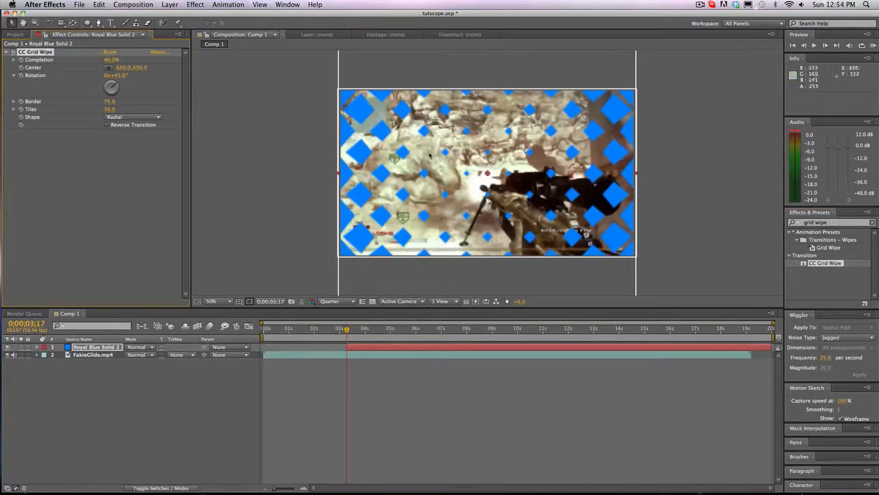
mouse_move(391, 189)
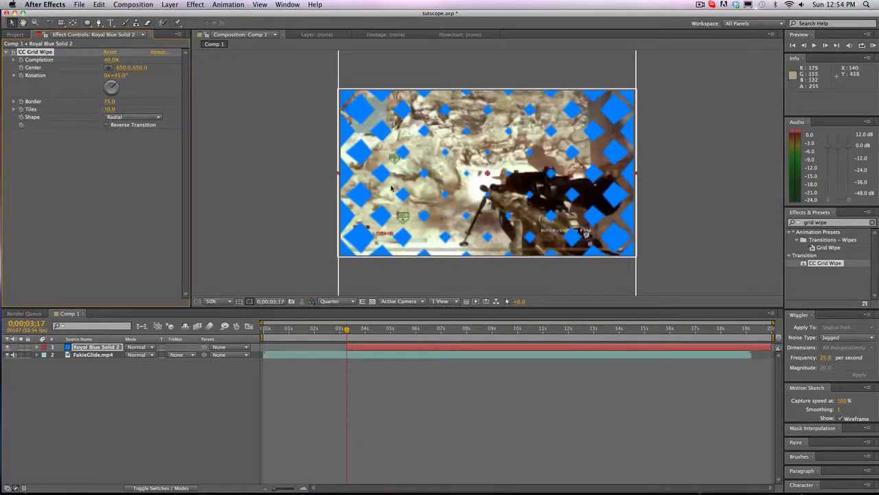
mouse_move(487, 176)
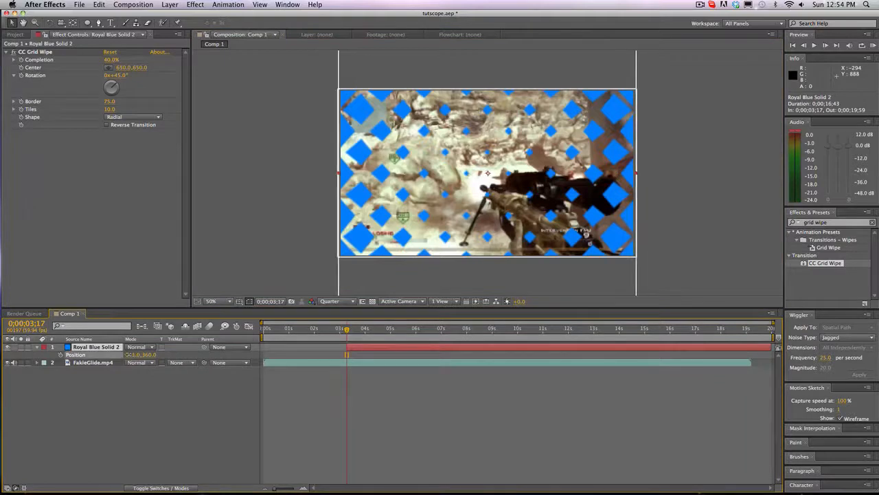
- Edit the blue solid's Scale so the diamond grid covers the whole frame
double_click(135, 354)
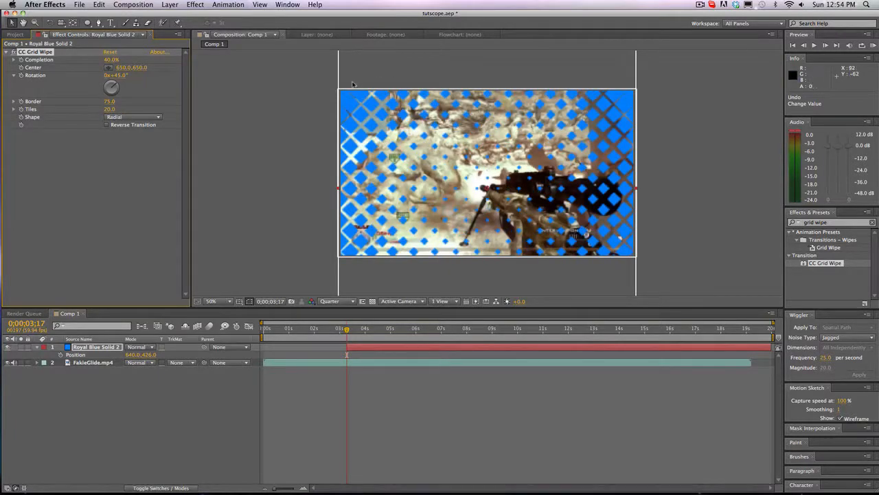
mouse_move(582, 261)
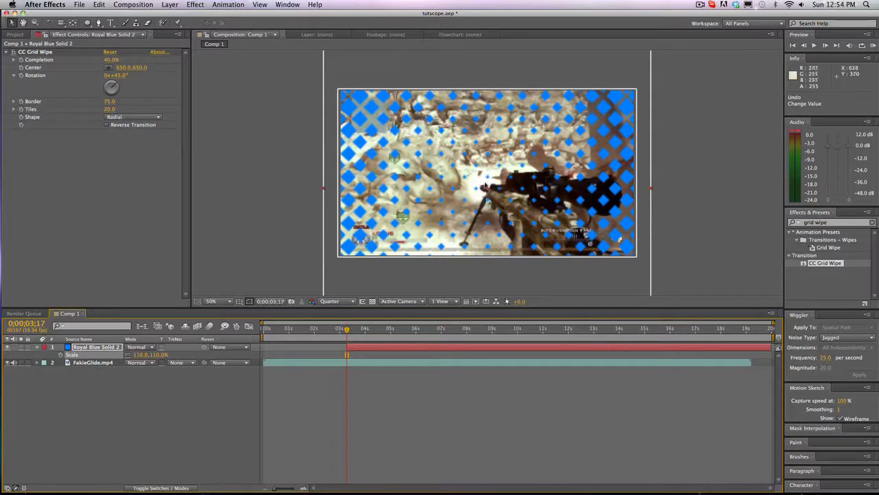
mouse_move(480, 195)
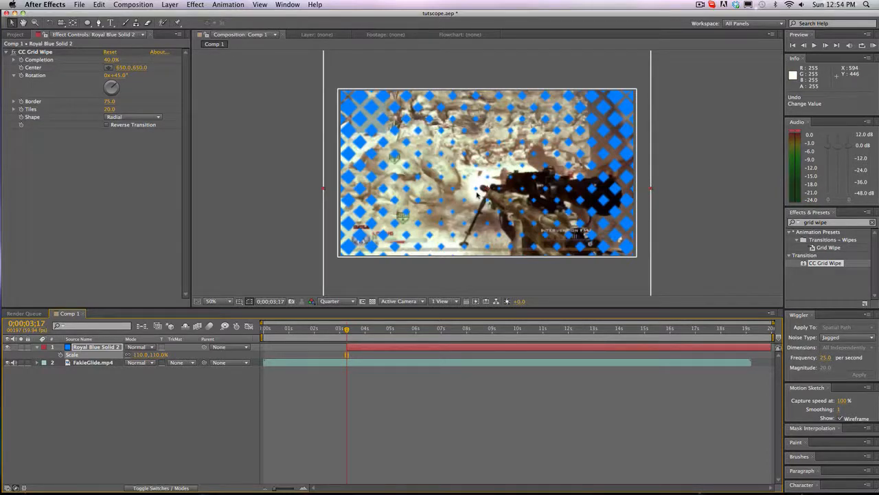
mouse_move(432, 189)
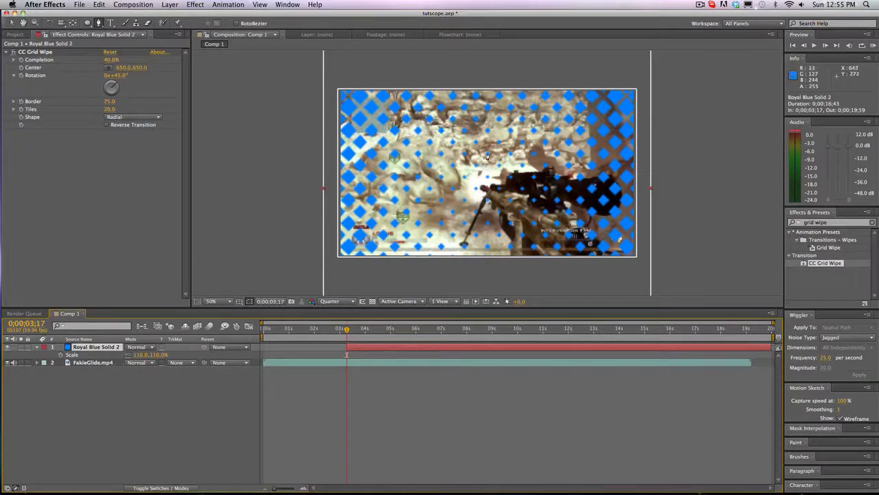
mouse_move(486, 134)
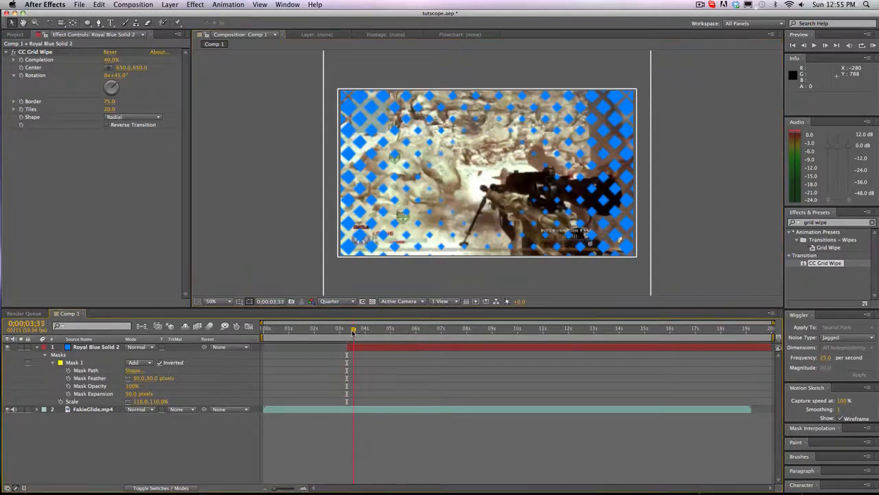
- Scrub and play a preview of the blue diamond grid wiping over the footage, then stop it
left_click(349, 327)
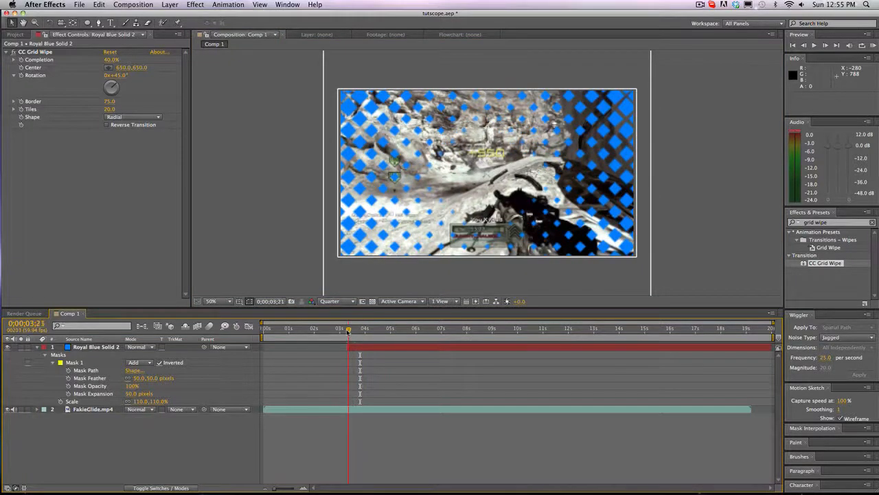
left_click_drag(348, 327, 346, 327)
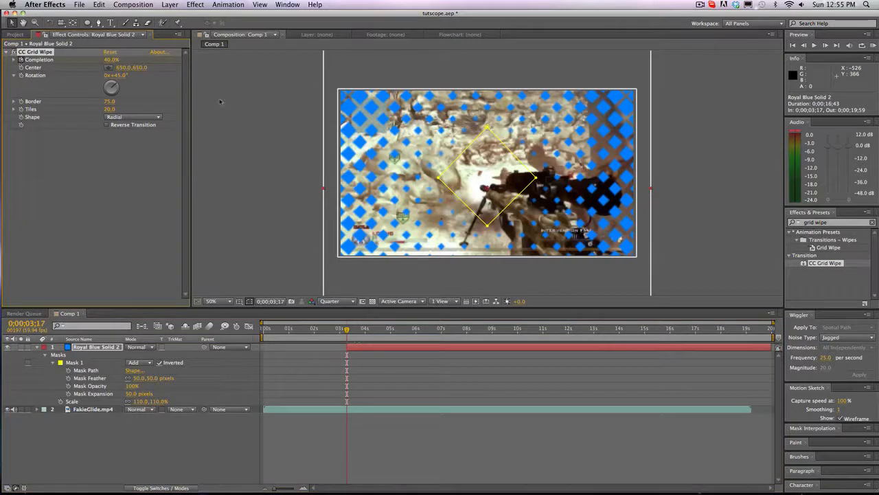
mouse_move(368, 331)
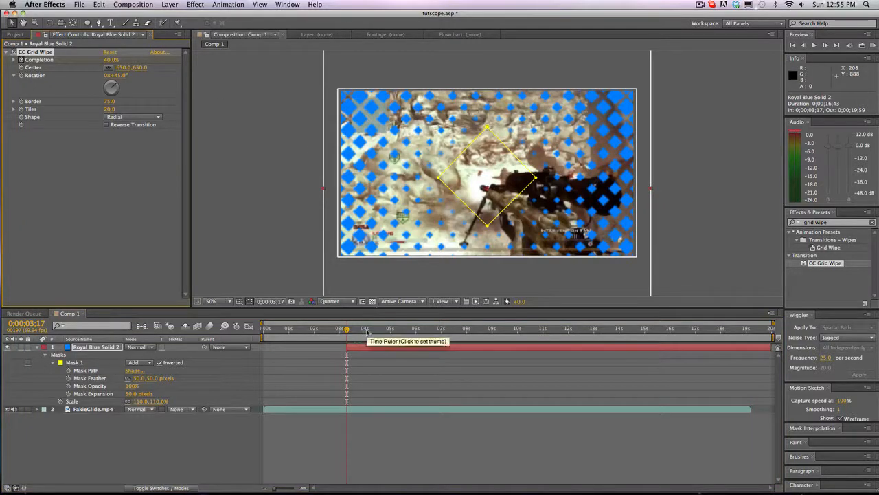
left_click(365, 327)
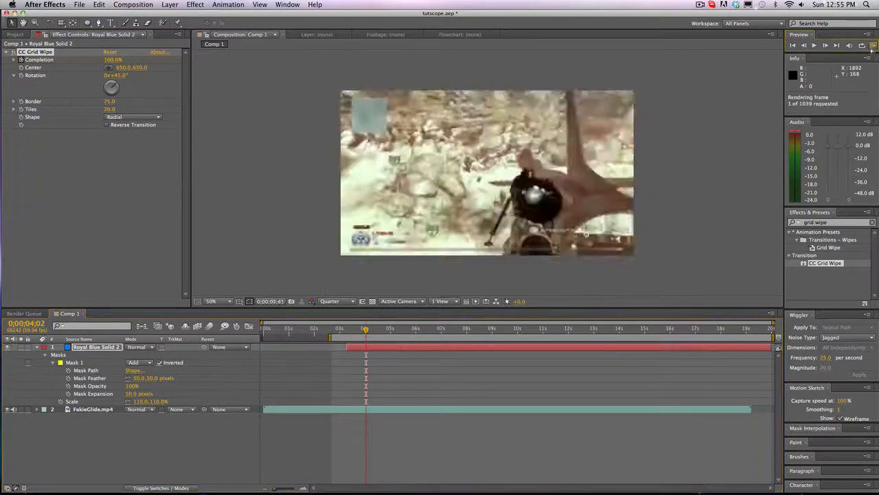
left_click(872, 44)
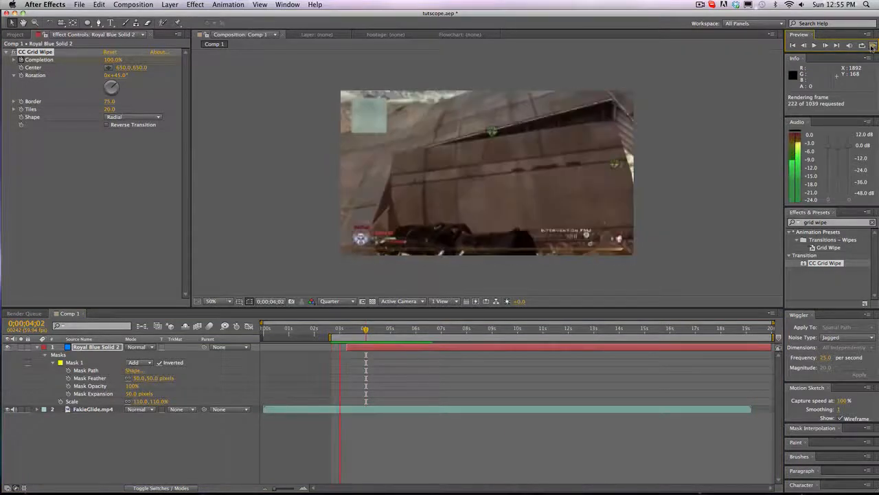
left_click(345, 333)
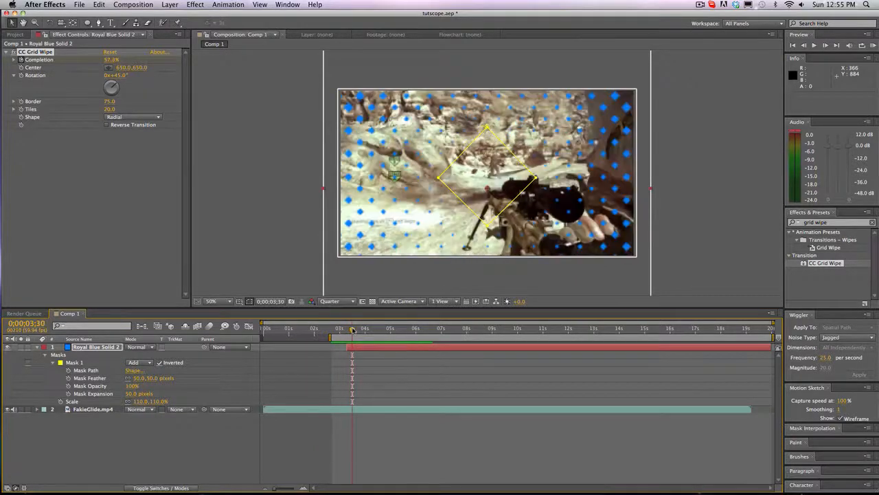
- Keyframe the Royal Blue Solid's Rotation so the diamond grid spins over the footage
left_click_drag(351, 328, 346, 328)
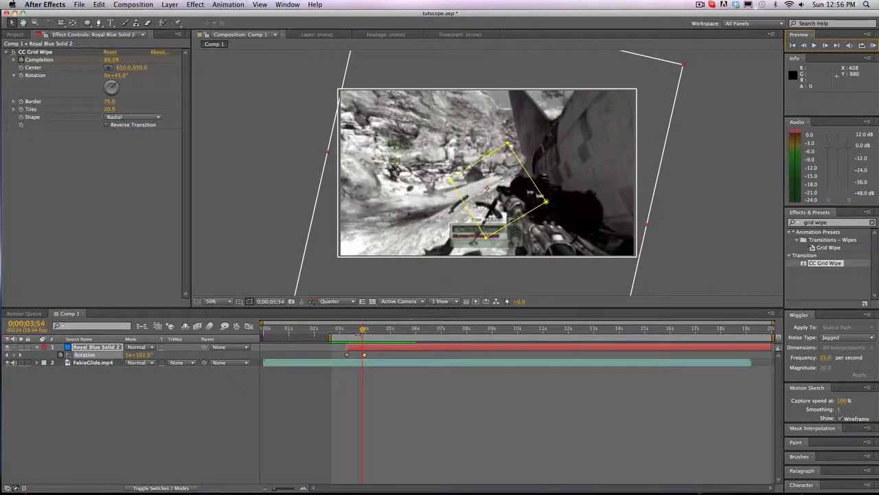
left_click_drag(363, 327, 352, 327)
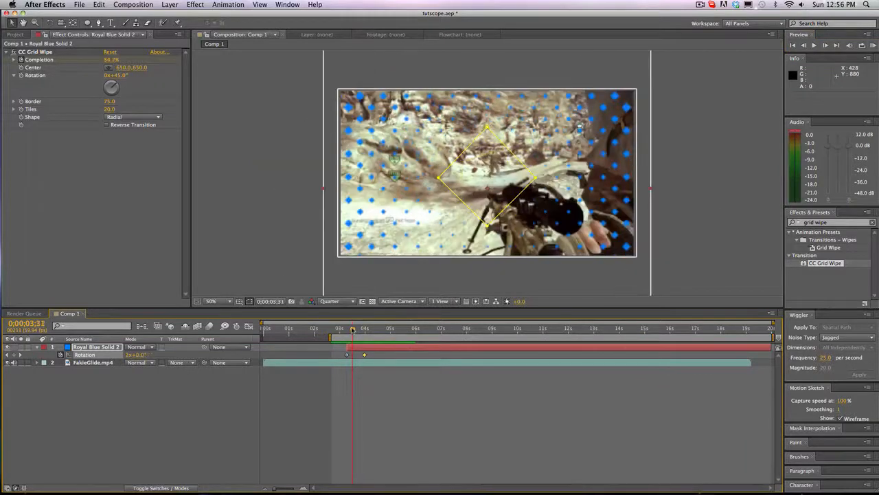
left_click_drag(352, 327, 346, 327)
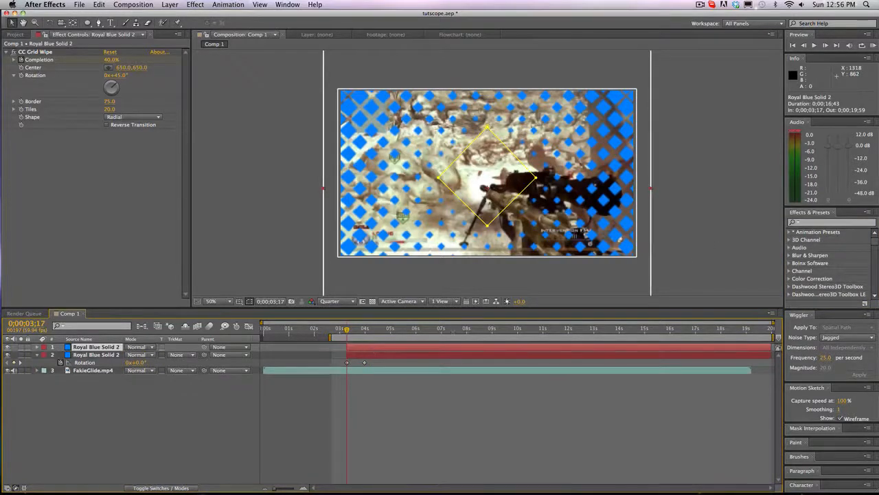
- Find Fast Blur, apply it to the duplicated grid solids and lower their opacity for a glow
type("fast blur")
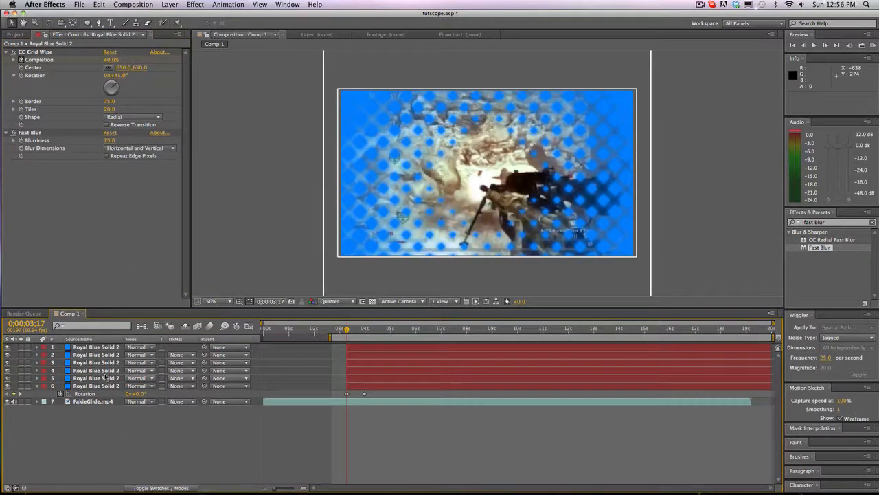
left_click(96, 346)
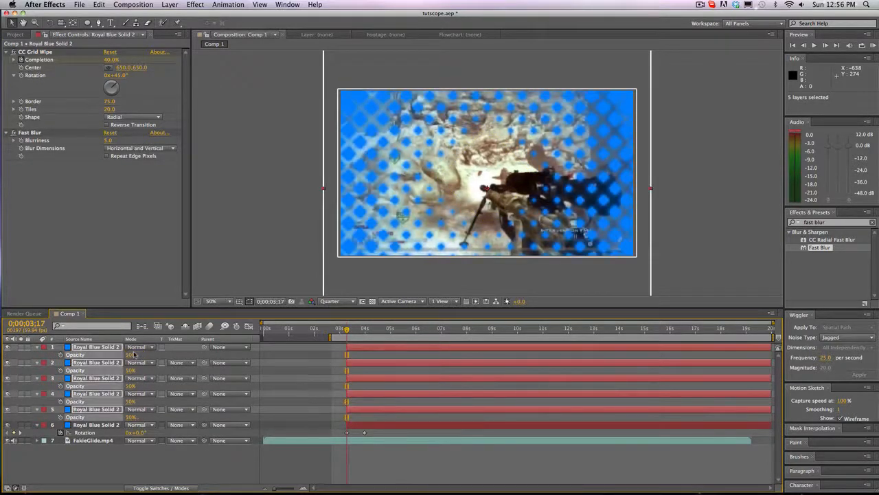
left_click(96, 346)
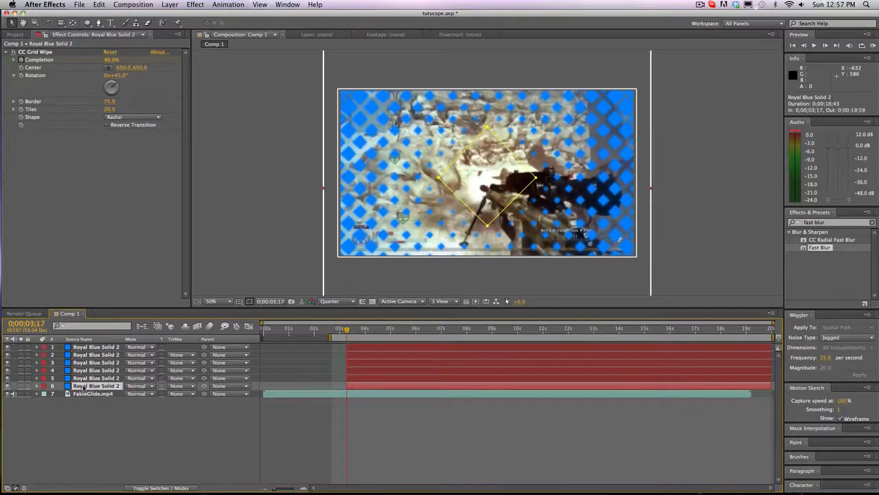
- Pre-compose the selected blue grid solids into a single precomposition named 'Grids'
right_click(97, 385)
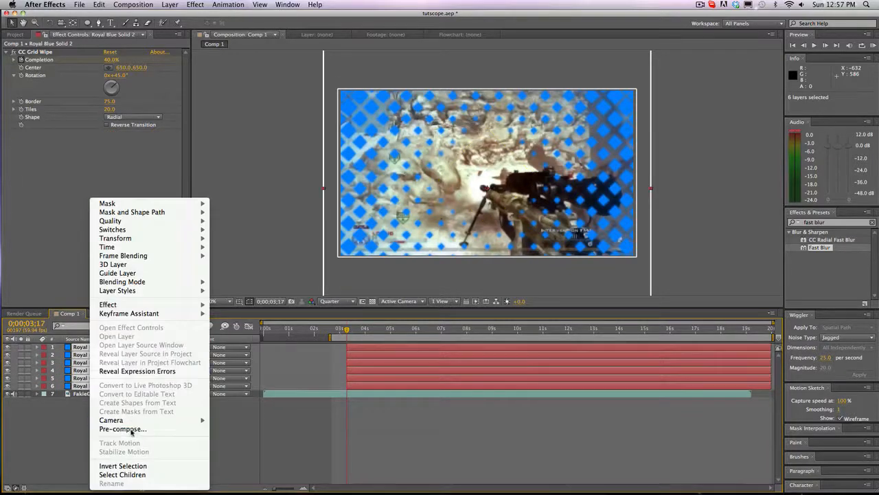
left_click(124, 428)
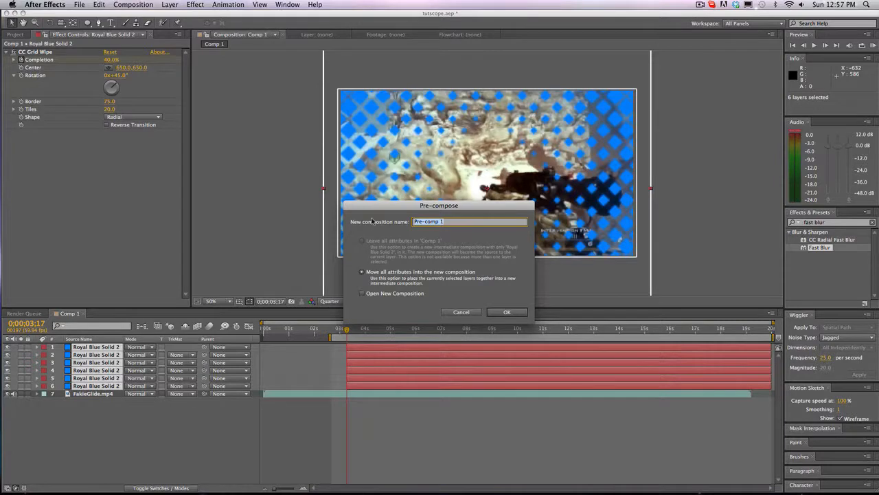
type("Grids")
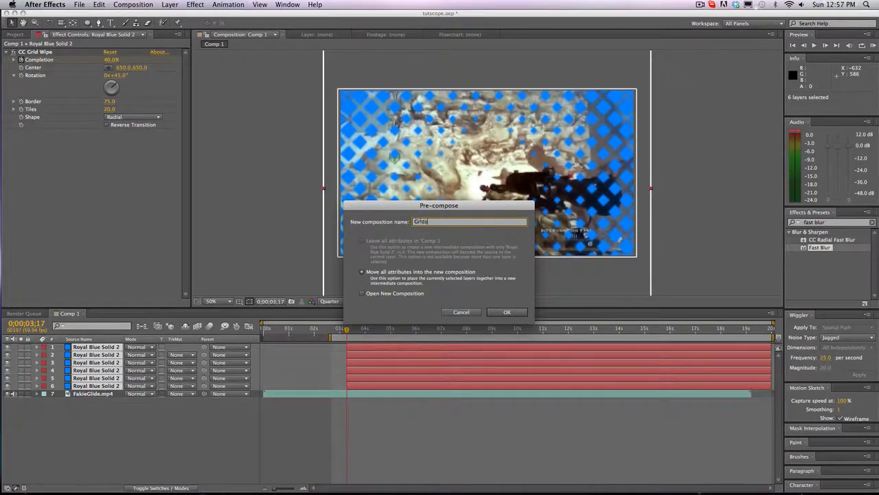
left_click(507, 310)
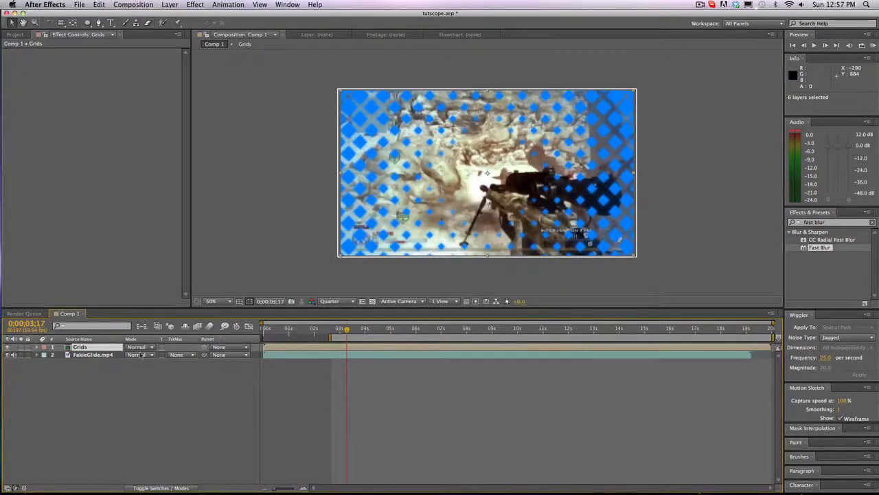
- Try Add and another blend mode on the Grids layer, settling on Add
left_click(140, 346)
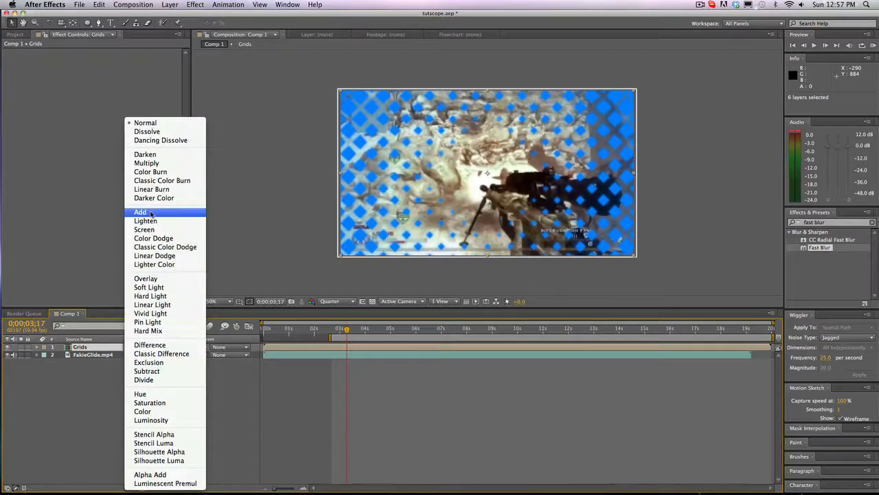
left_click(140, 212)
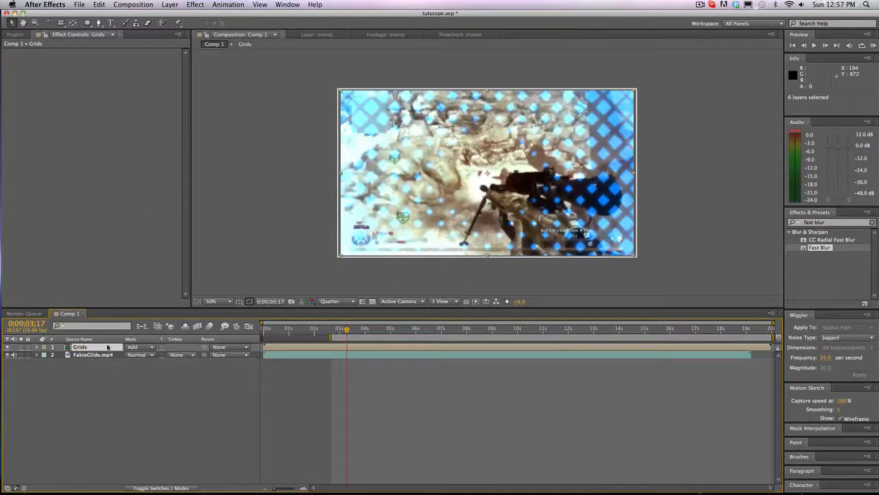
left_click(140, 346)
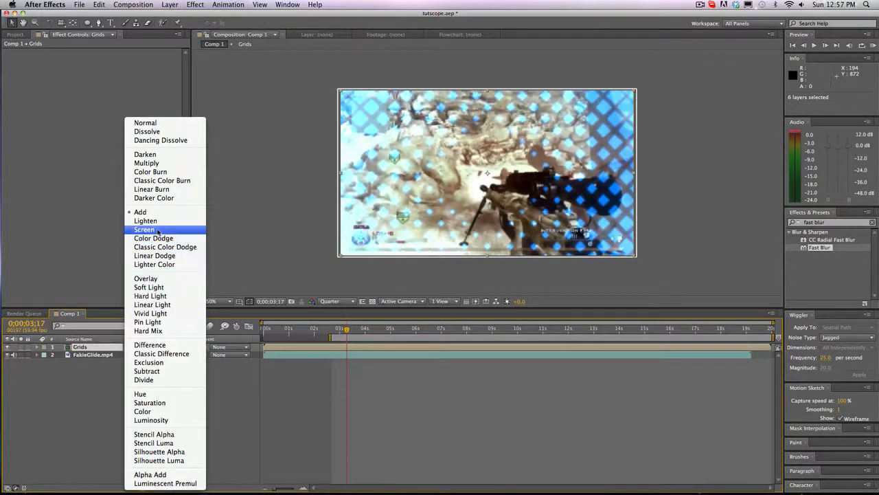
mouse_move(148, 287)
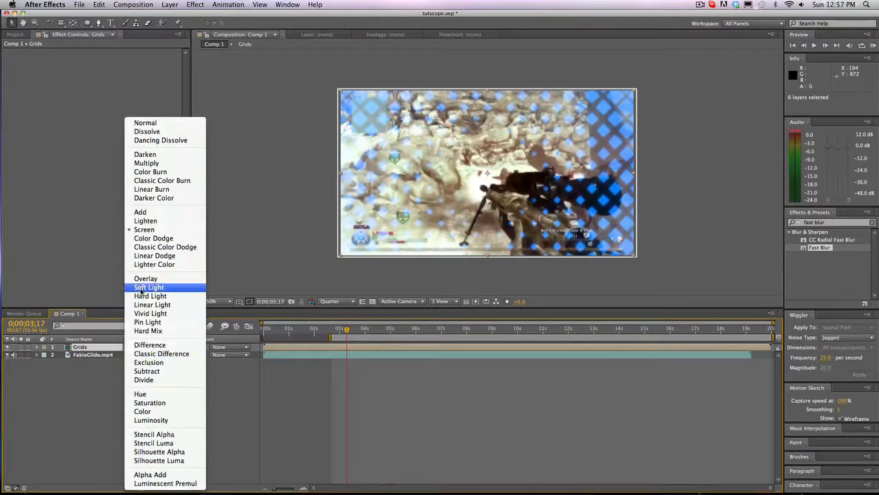
left_click(146, 278)
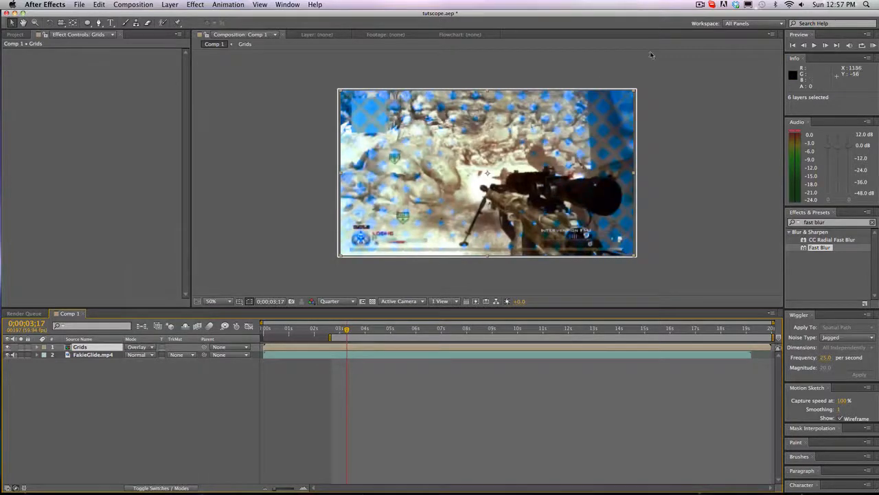
left_click(140, 346)
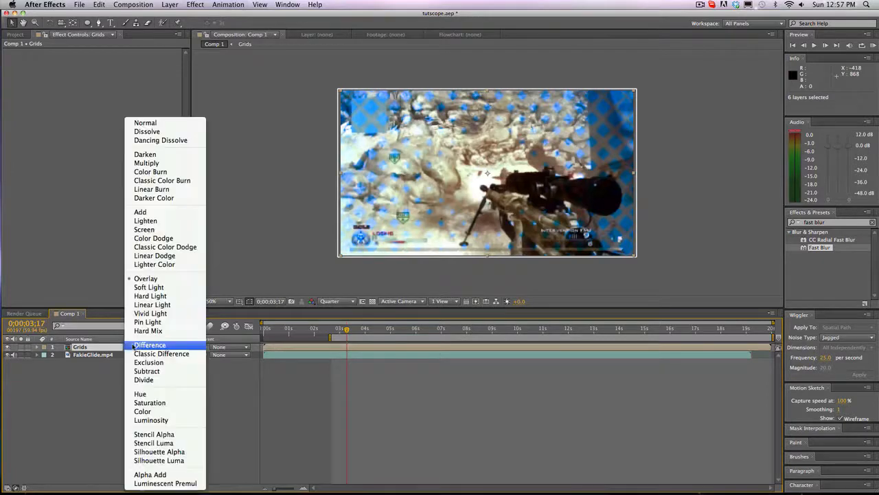
left_click(140, 211)
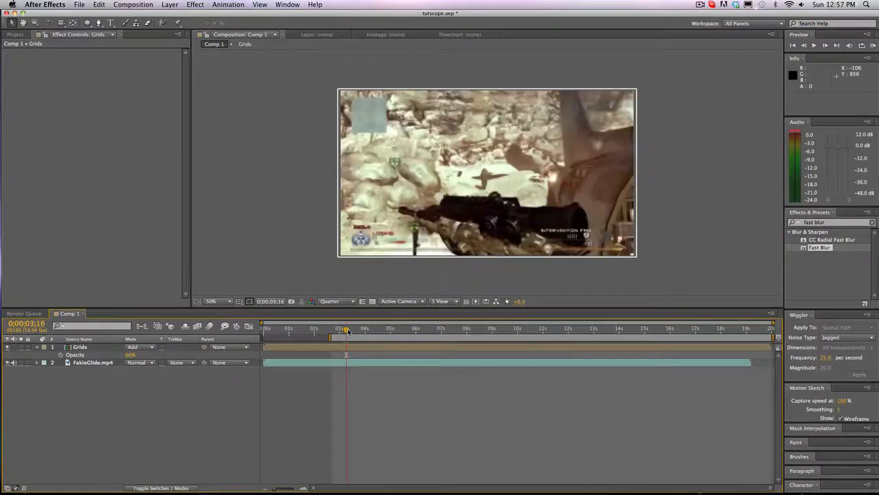
- Drag the Grids layer's Opacity value down and preview the blended grid over the gameplay
left_click_drag(346, 327, 349, 327)
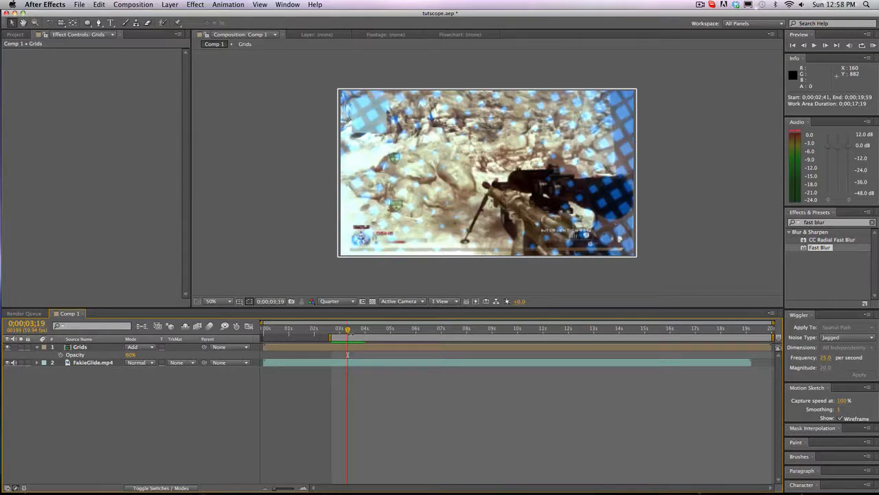
mouse_move(221, 267)
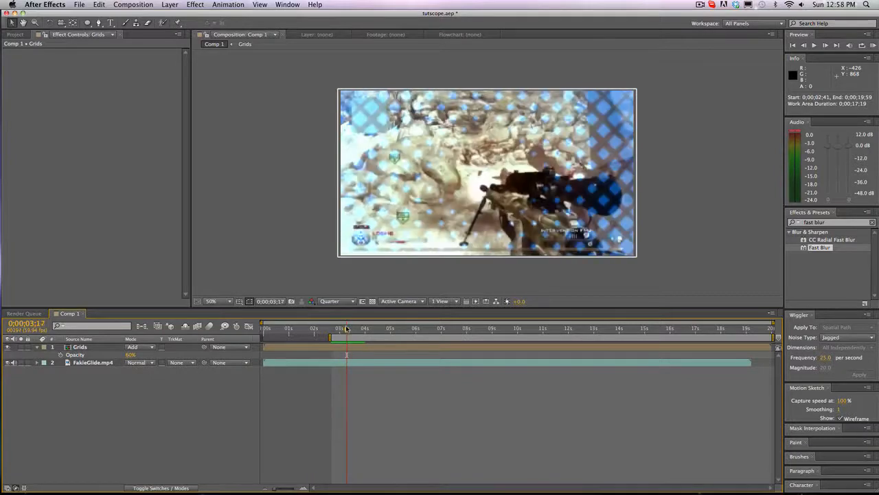
mouse_move(346, 337)
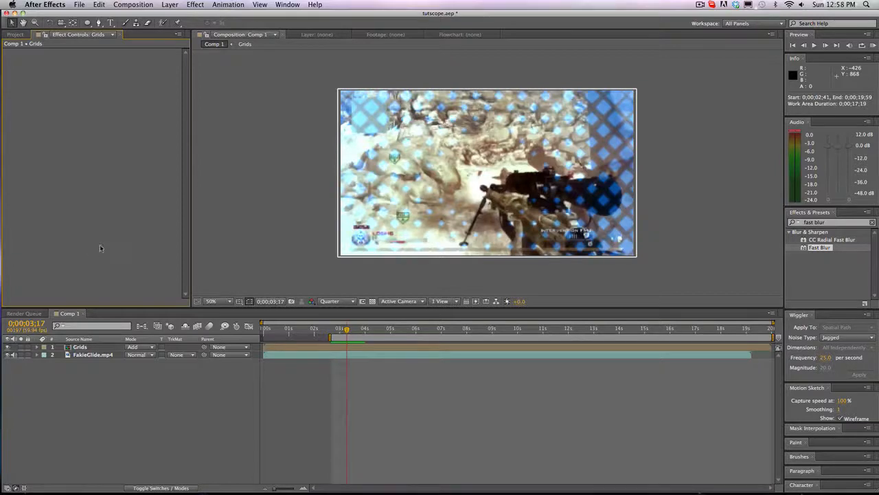
mouse_move(691, 110)
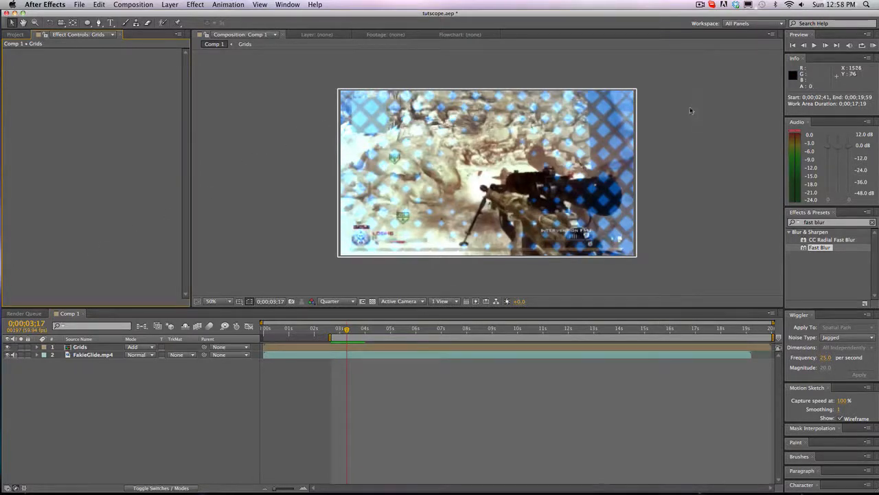
left_click(700, 5)
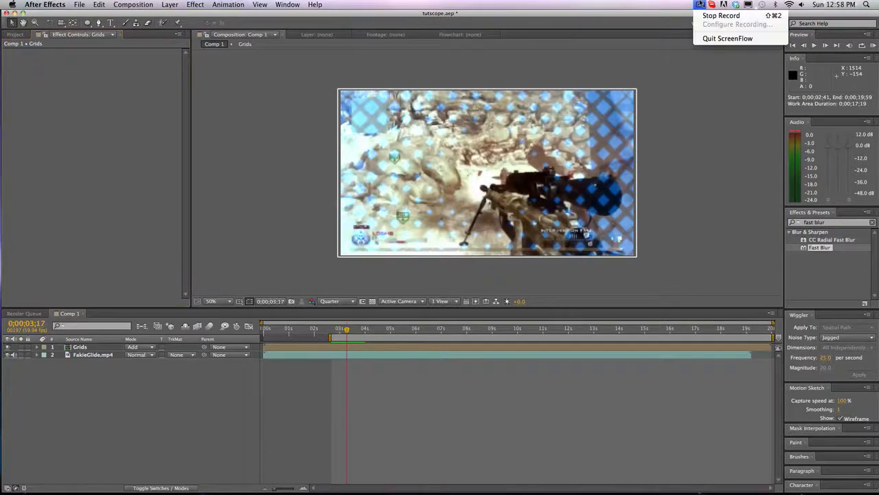